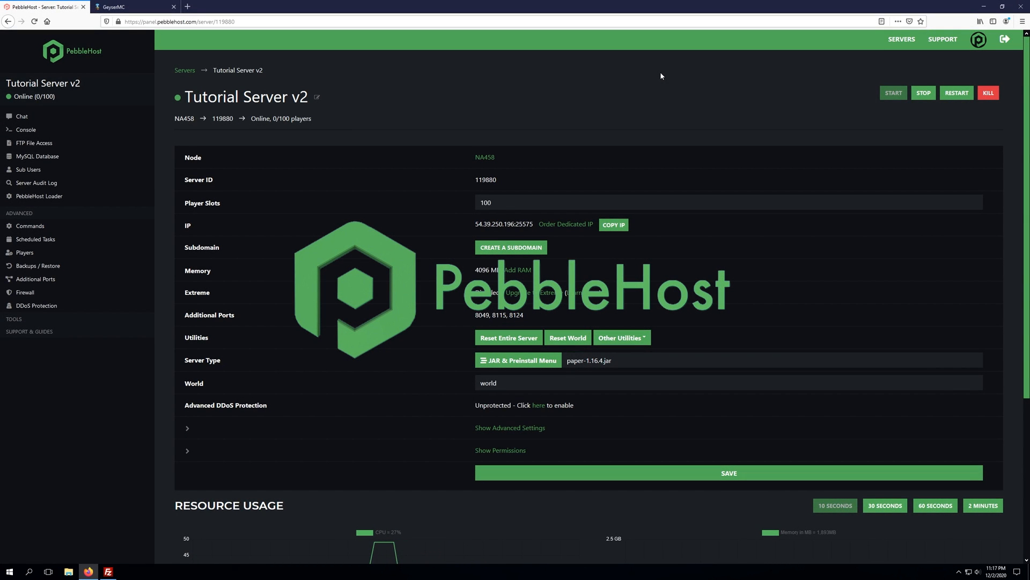
Step: From geysermc.org reach the Jenkins master branch and download Geyser-Spigot.jar
click(131, 7)
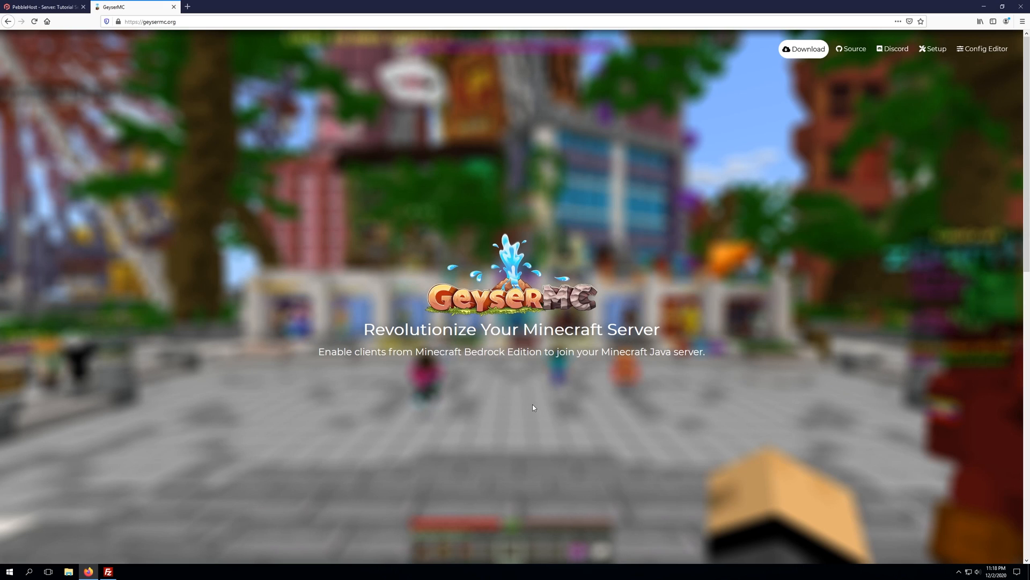
click(43, 7)
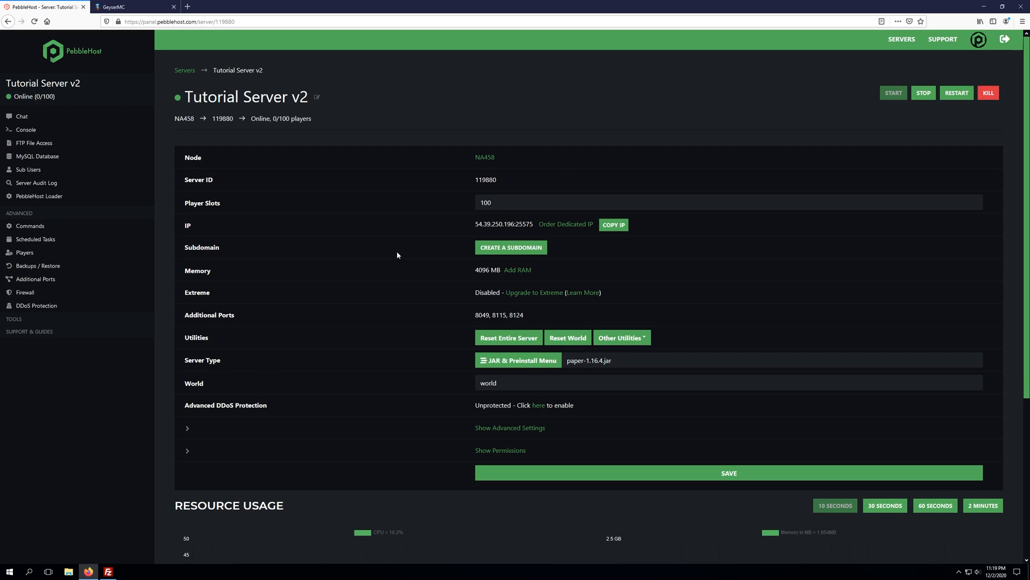
mouse_move(426, 321)
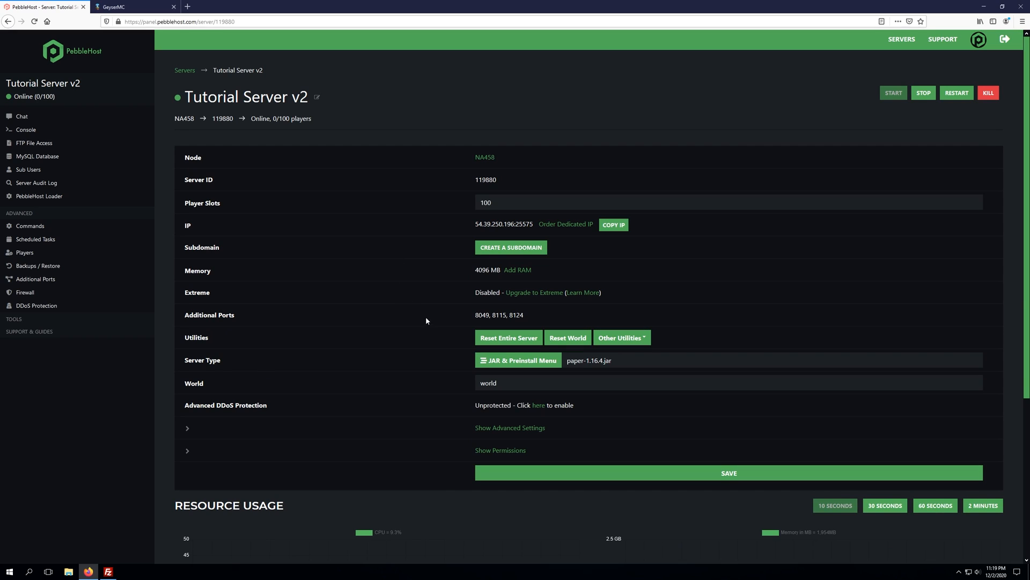
mouse_move(435, 338)
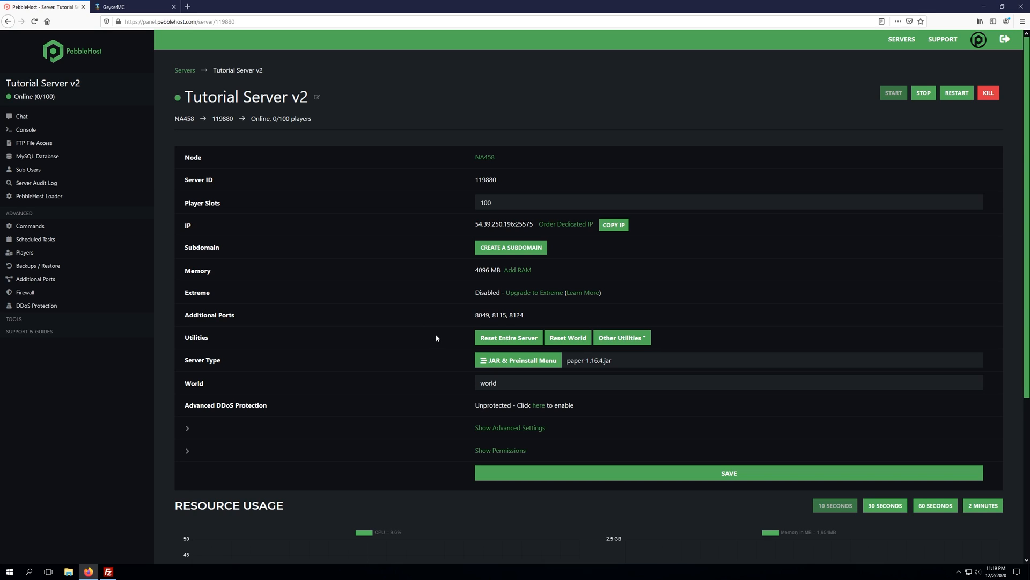
click(131, 7)
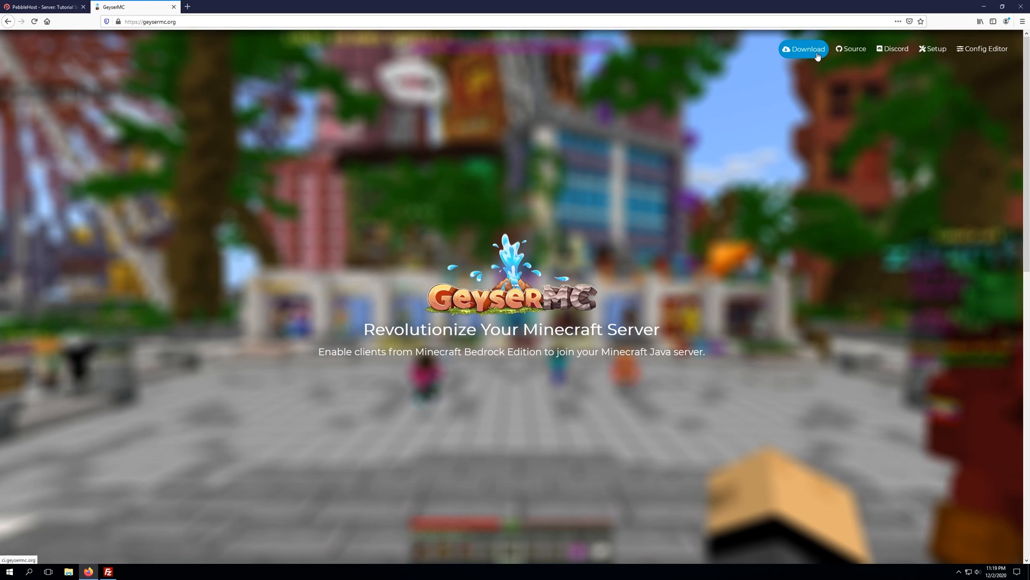
click(803, 48)
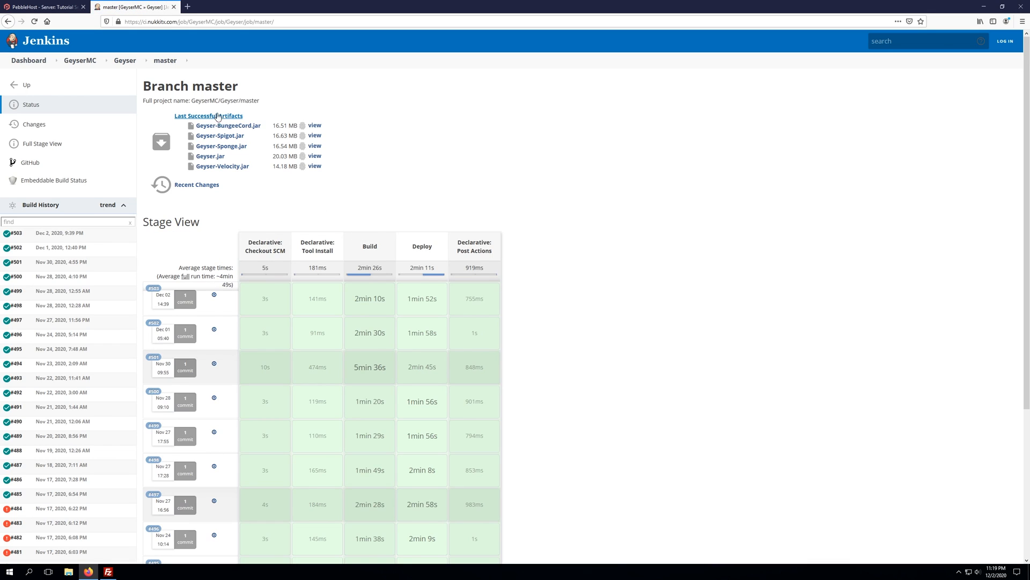
mouse_move(228, 125)
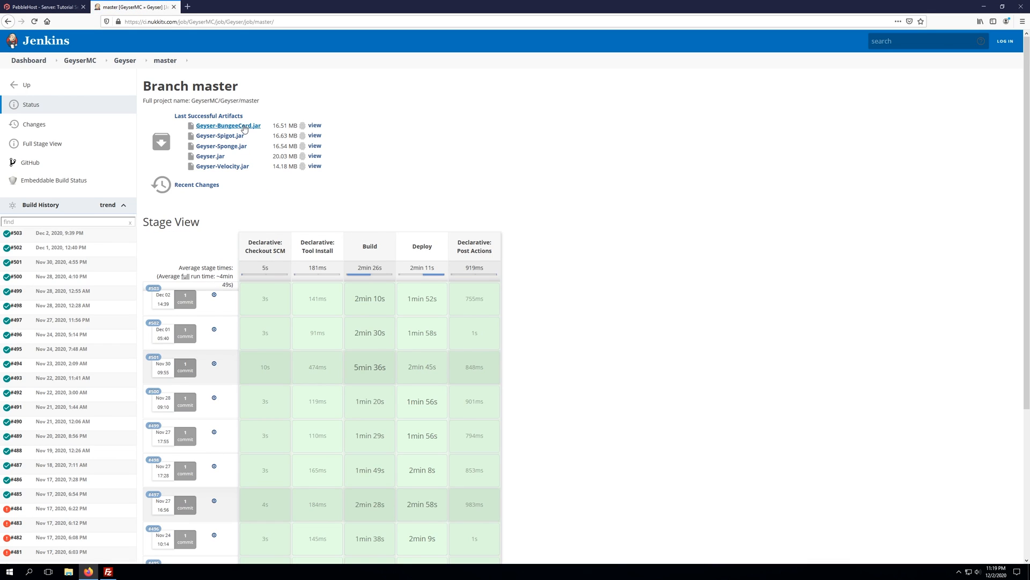
mouse_move(221, 135)
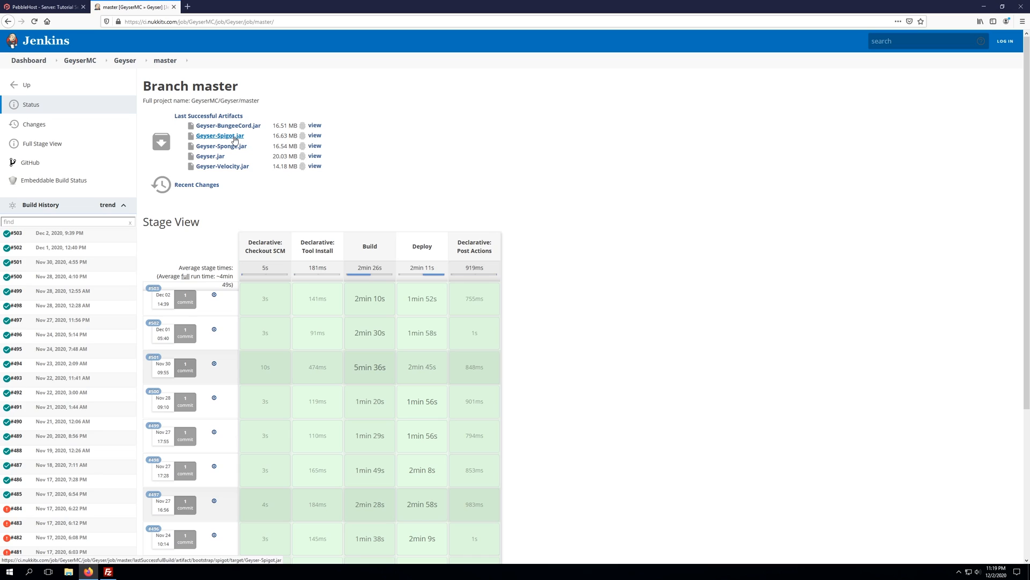
click(219, 135)
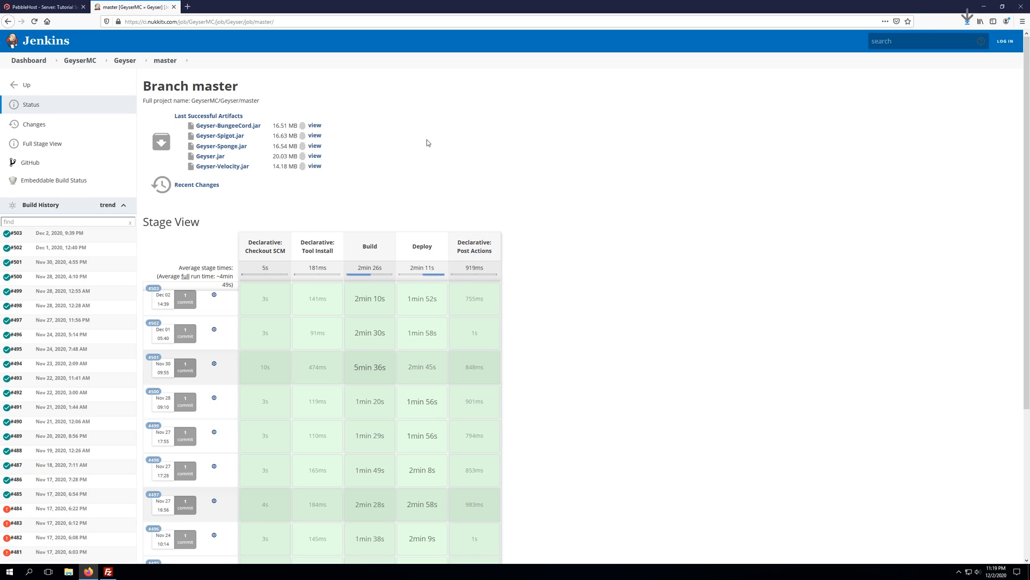
mouse_move(79, 60)
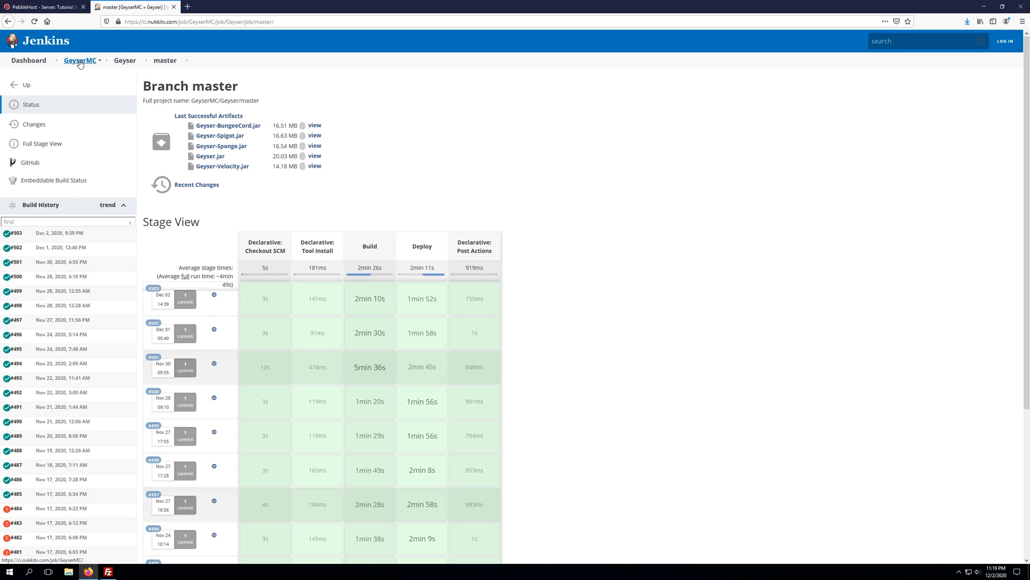
Step: From the Floodgate project download floodgate-bukkit.jar to the desktop and minimize the browser
click(80, 60)
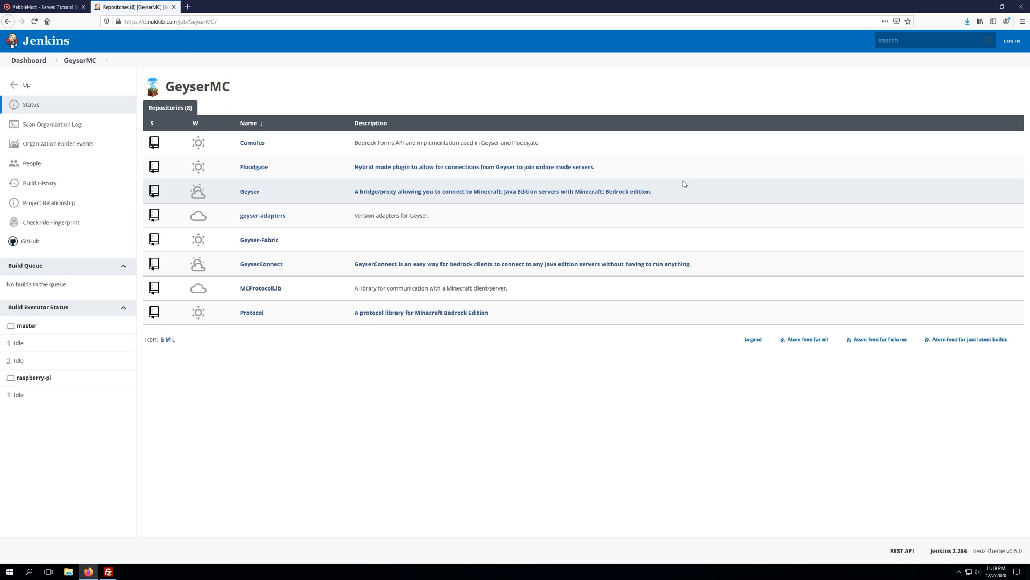
mouse_move(254, 168)
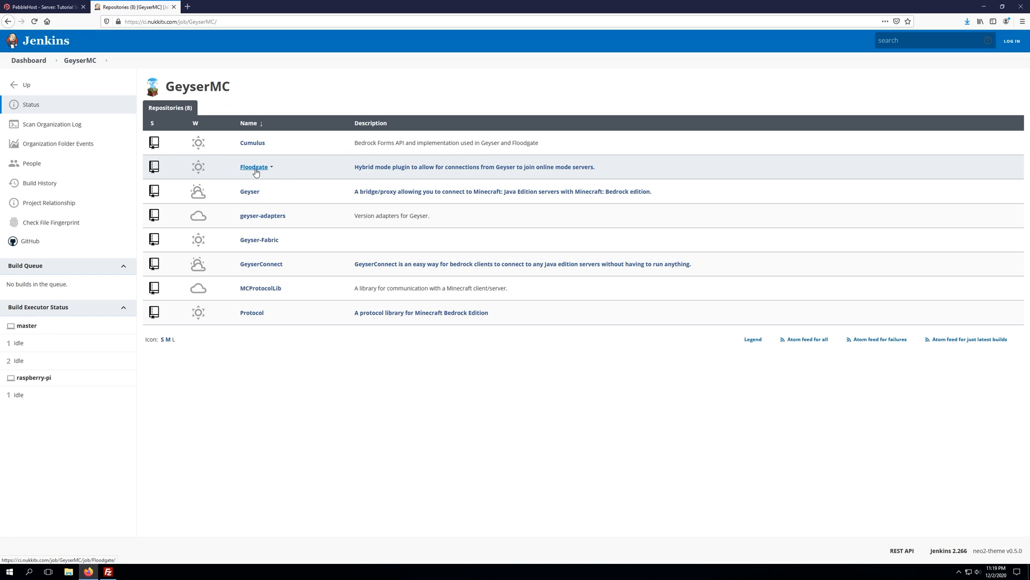
click(253, 167)
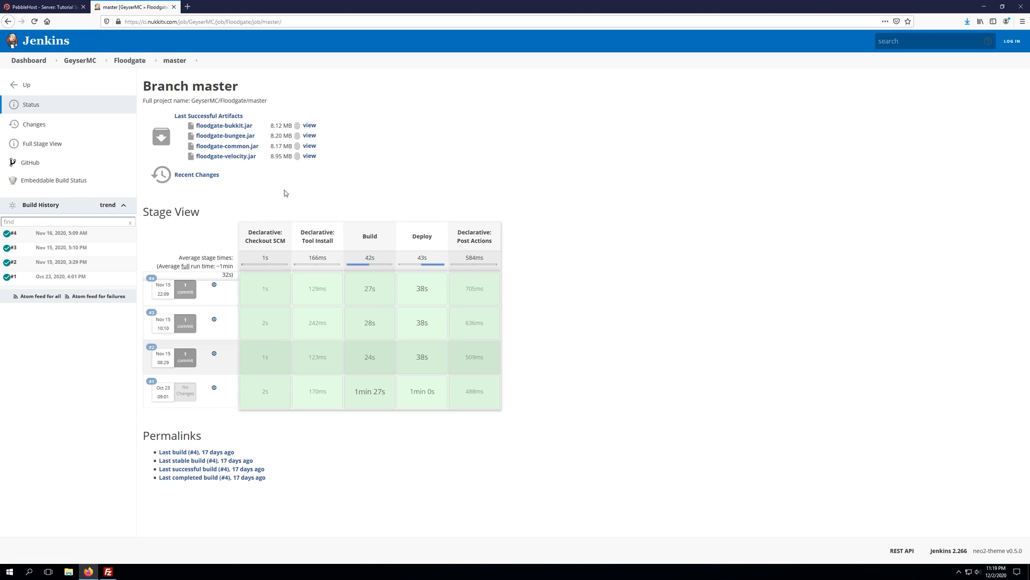
mouse_move(317, 183)
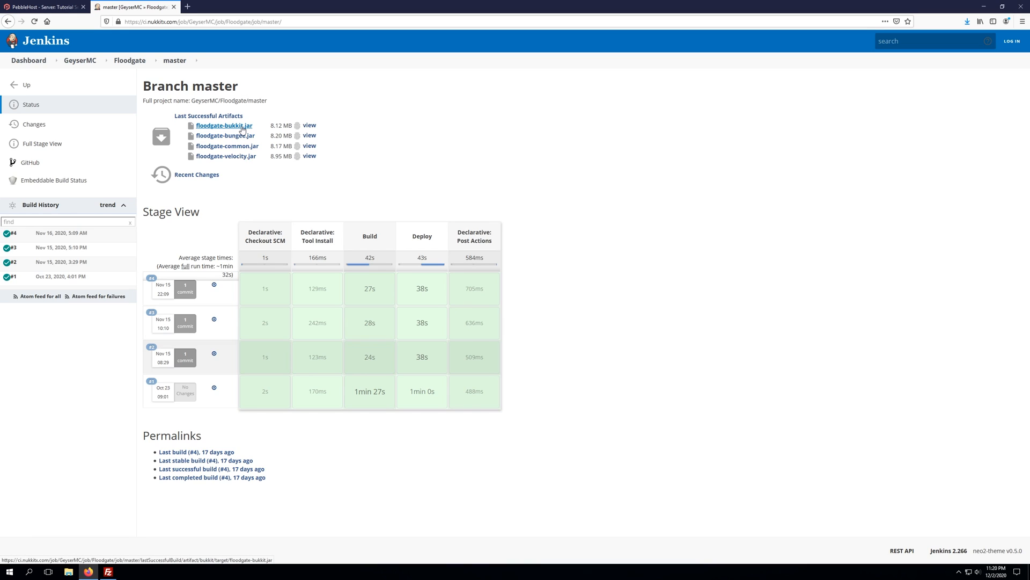
click(223, 125)
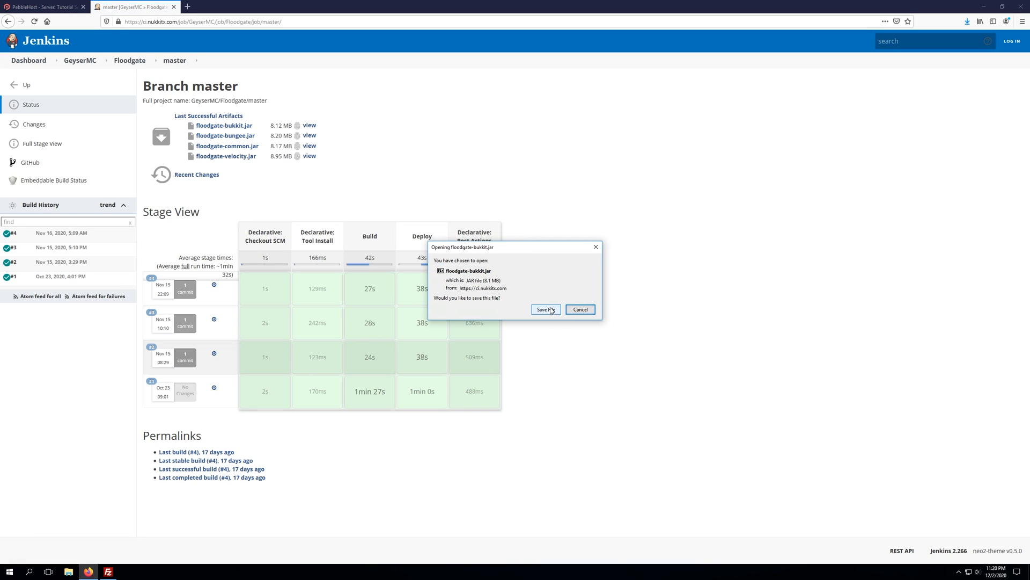
click(580, 309)
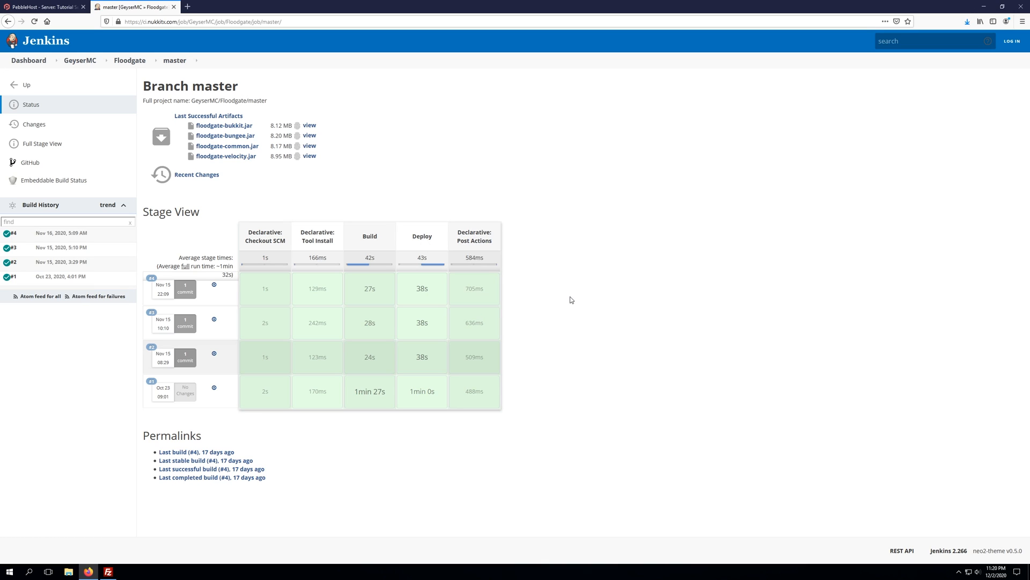
click(997, 7)
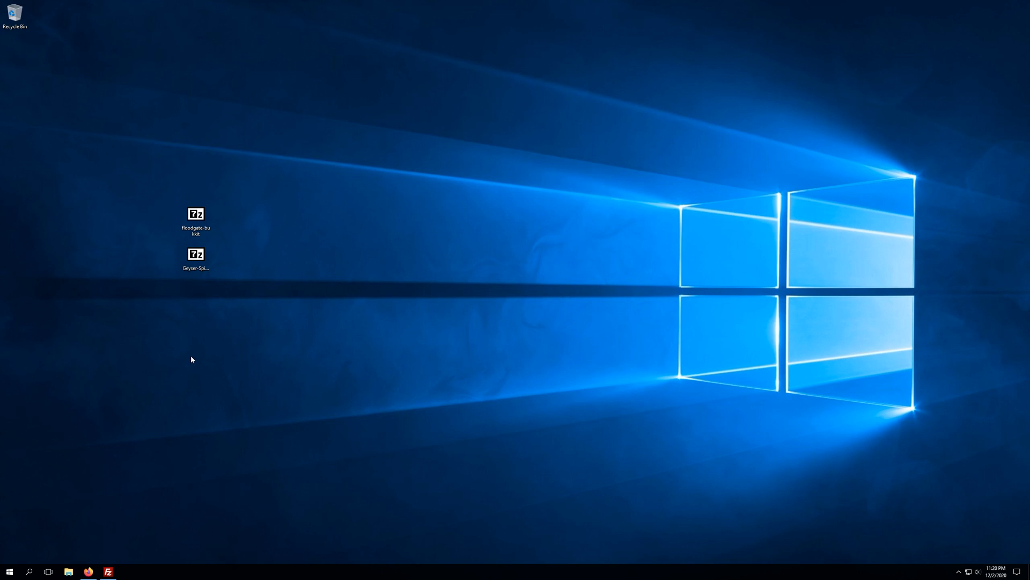
mouse_move(148, 475)
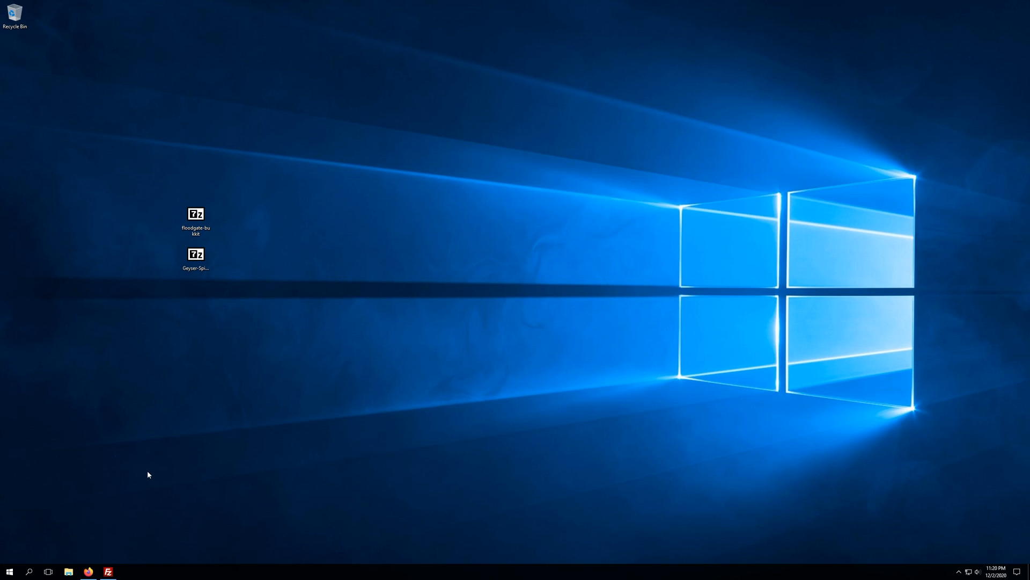
mouse_move(152, 511)
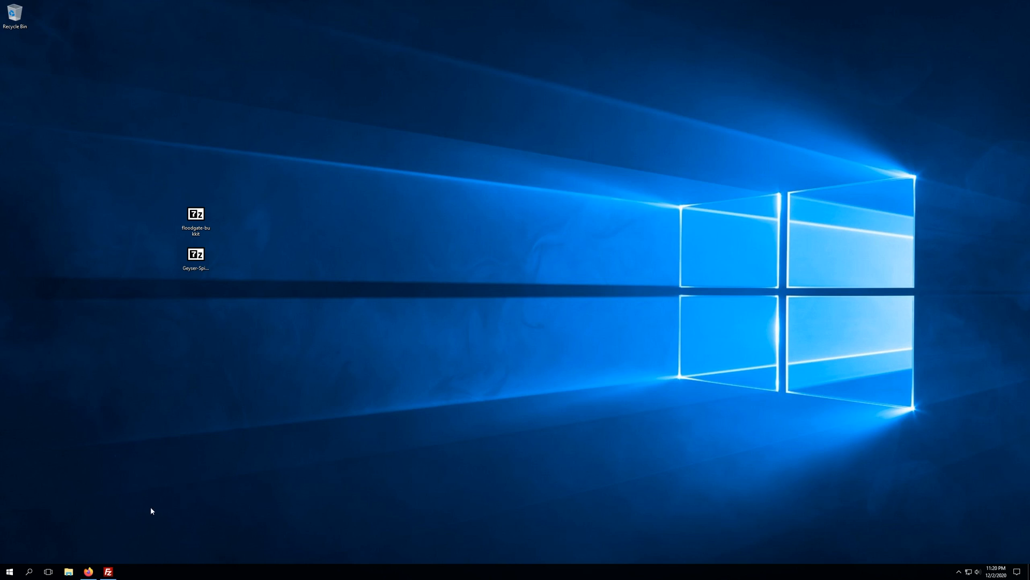
Step: Bring up FileZilla connected to the PebbleHost server
click(107, 570)
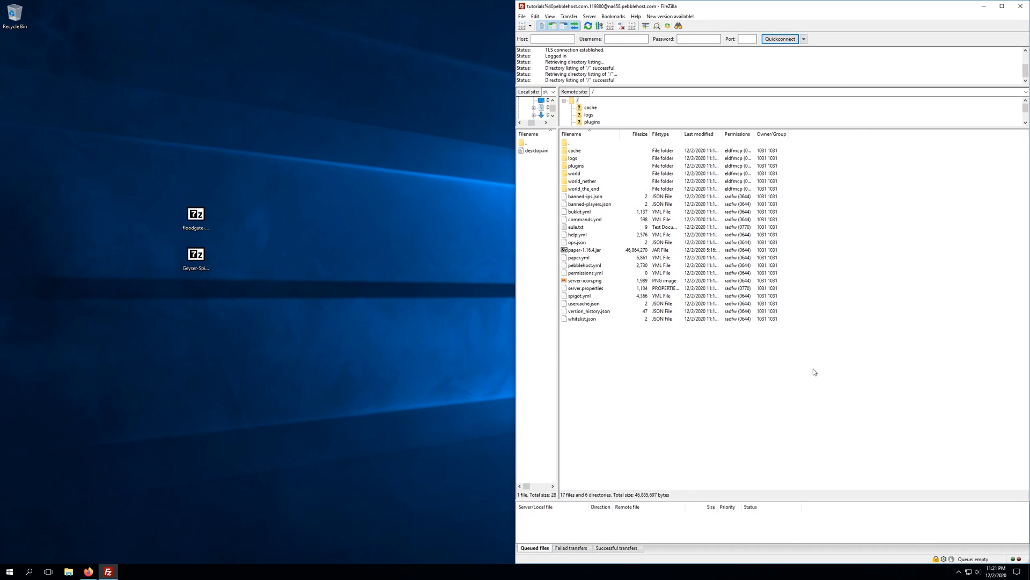
mouse_move(772, 389)
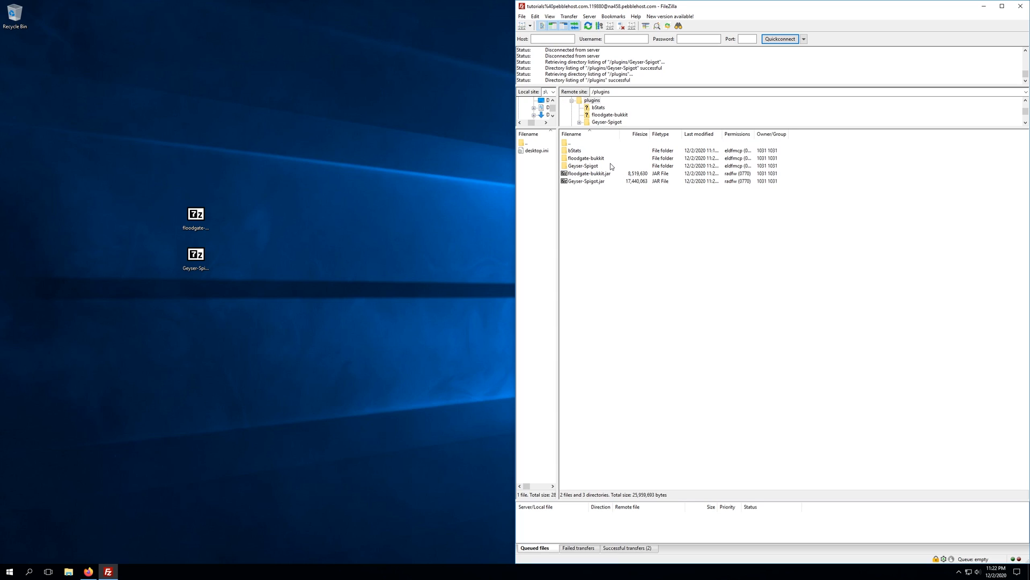
mouse_move(609, 168)
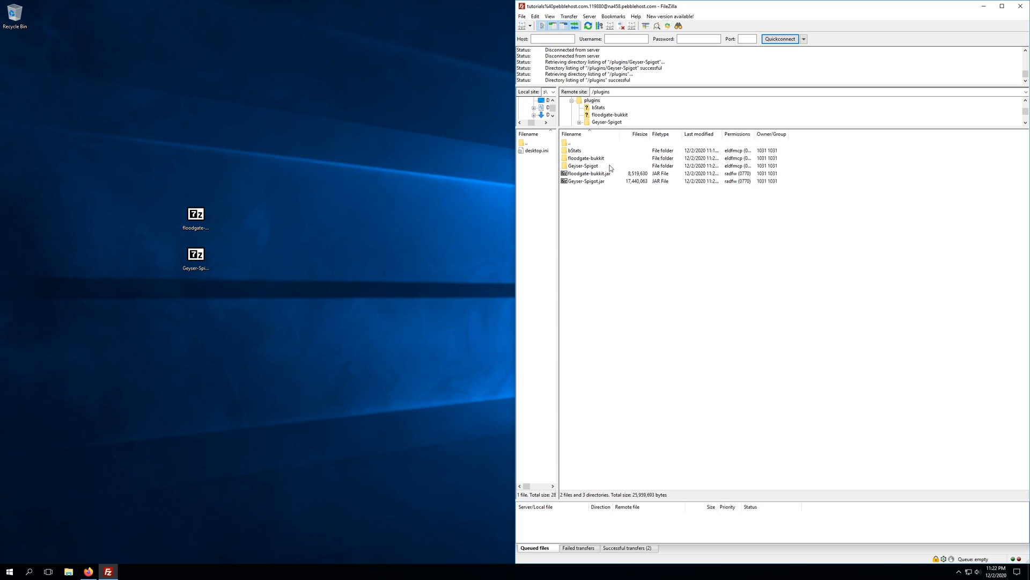
Step: Open Geyser-Spigot's config.yml in Notepad++ via View/Edit
double_click(584, 165)
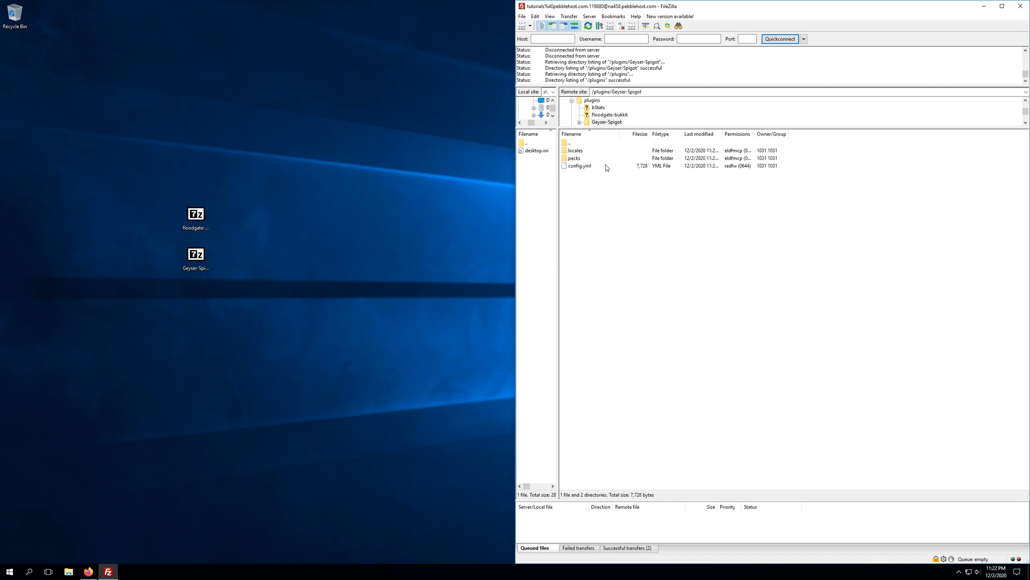
right_click(579, 165)
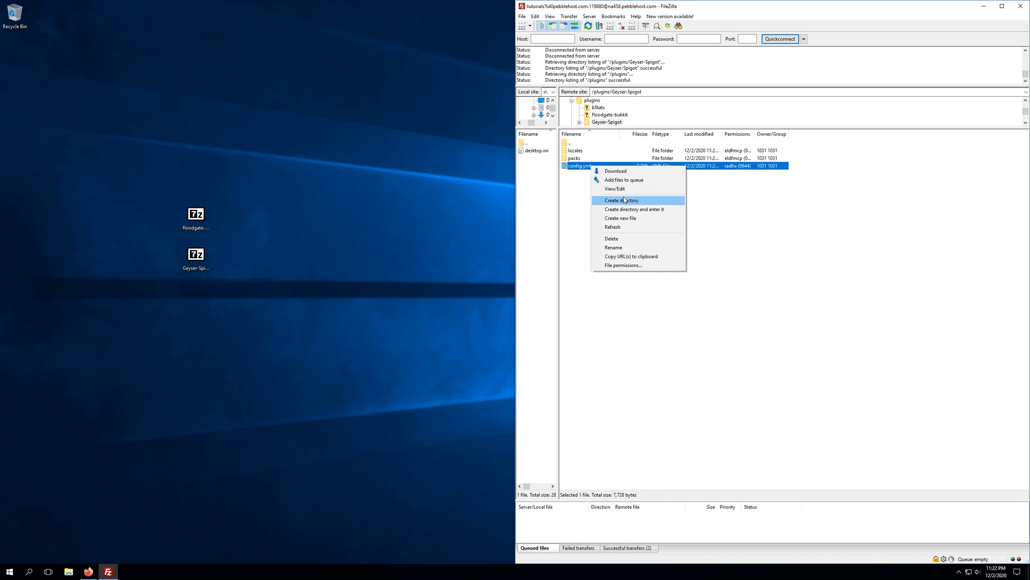
mouse_move(617, 189)
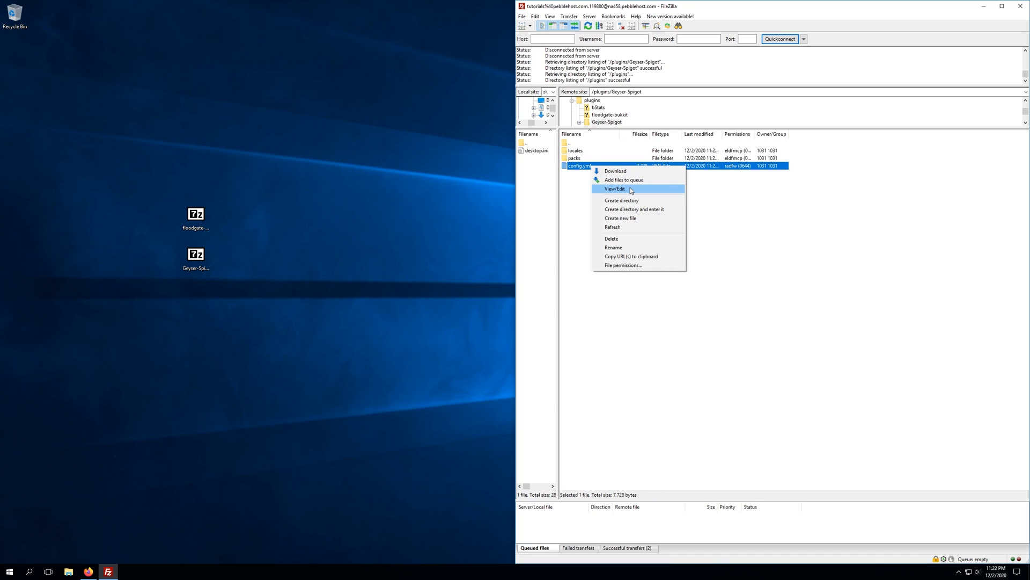
click(614, 189)
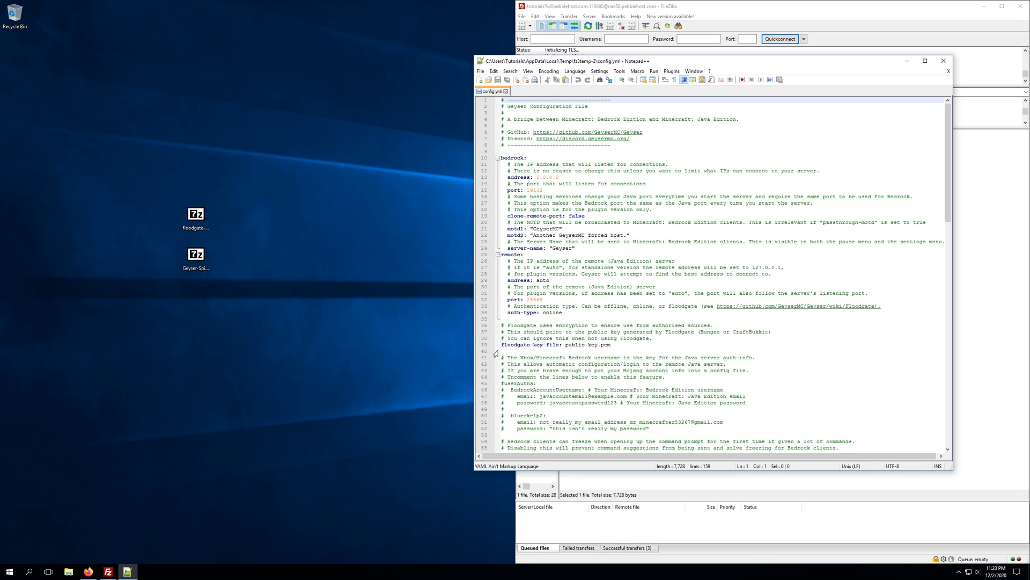
click(87, 571)
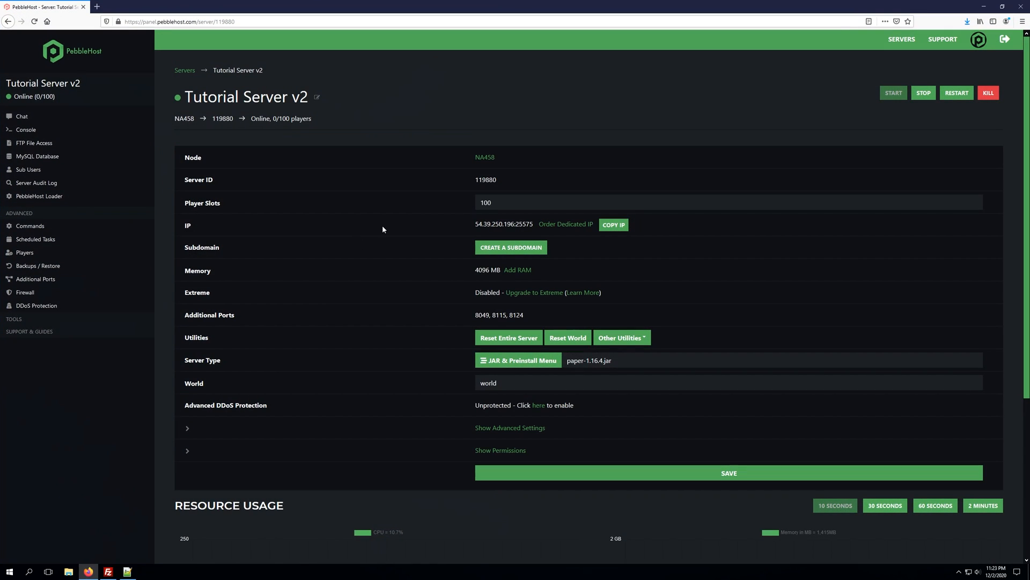
double_click(522, 224)
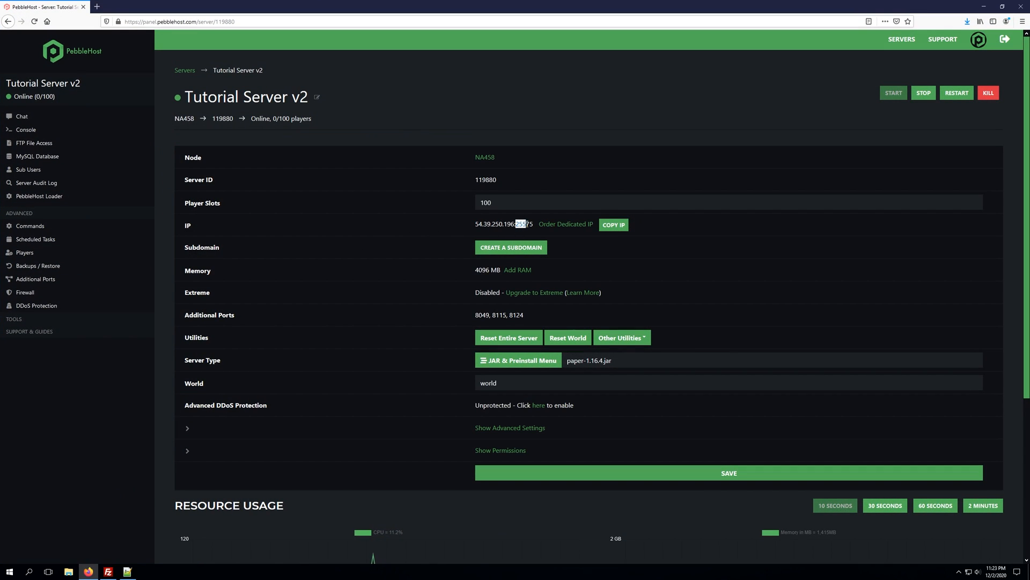
right_click(526, 225)
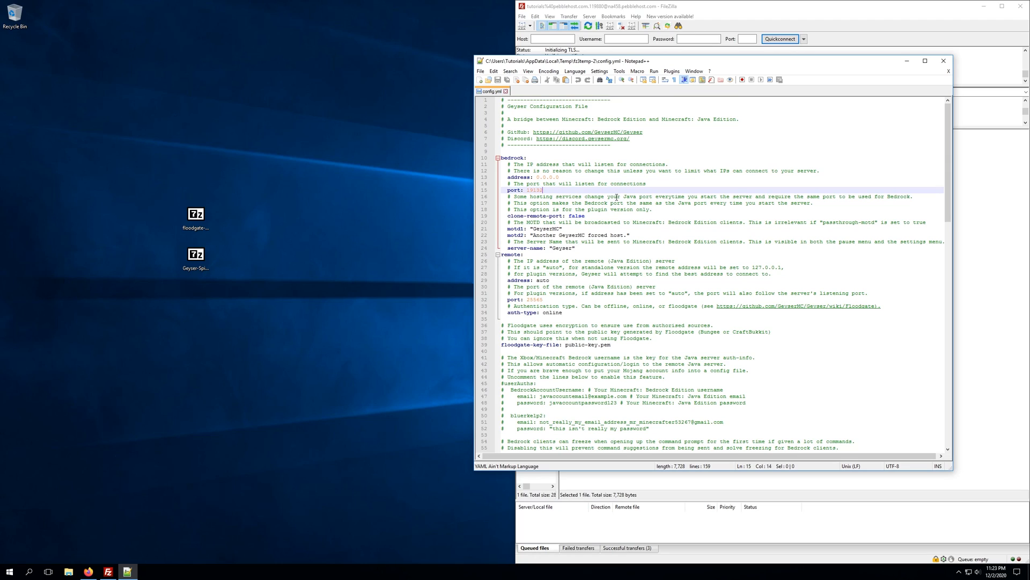
Step: Set the Bedrock and remote ports to 25575 and remote address to 127.0.0.1
text(25565)
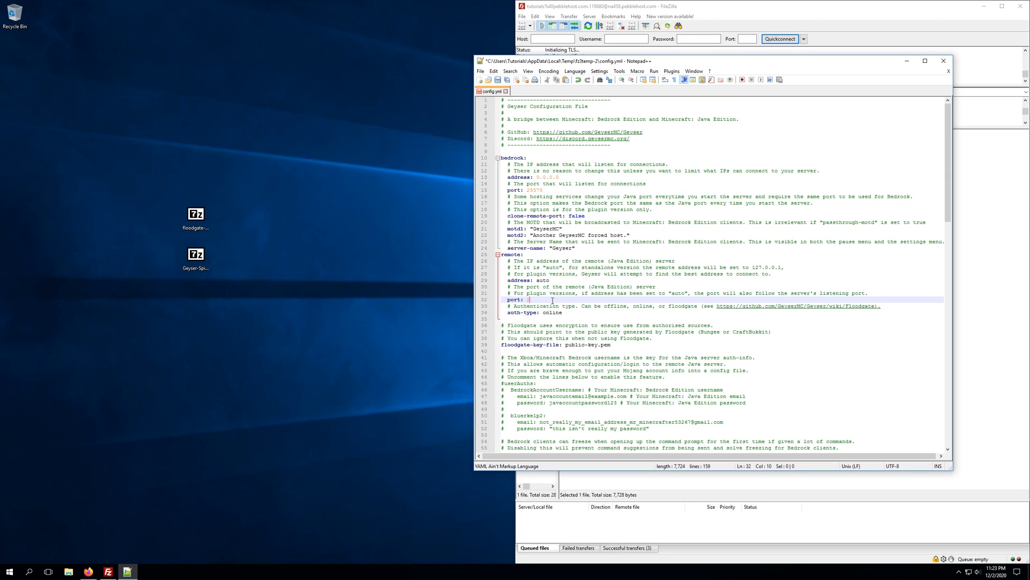
text(25575)
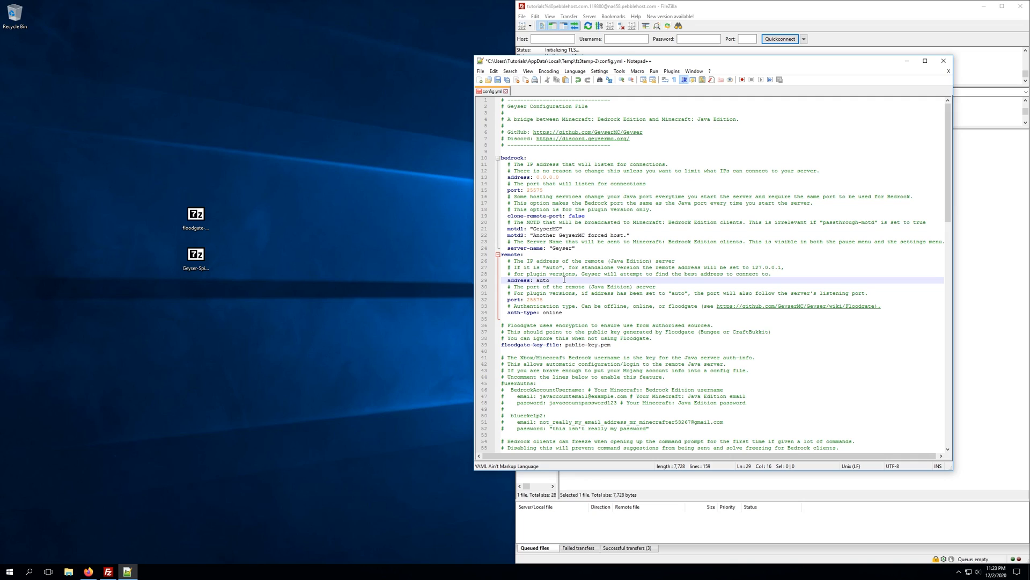
key(BackSpace)
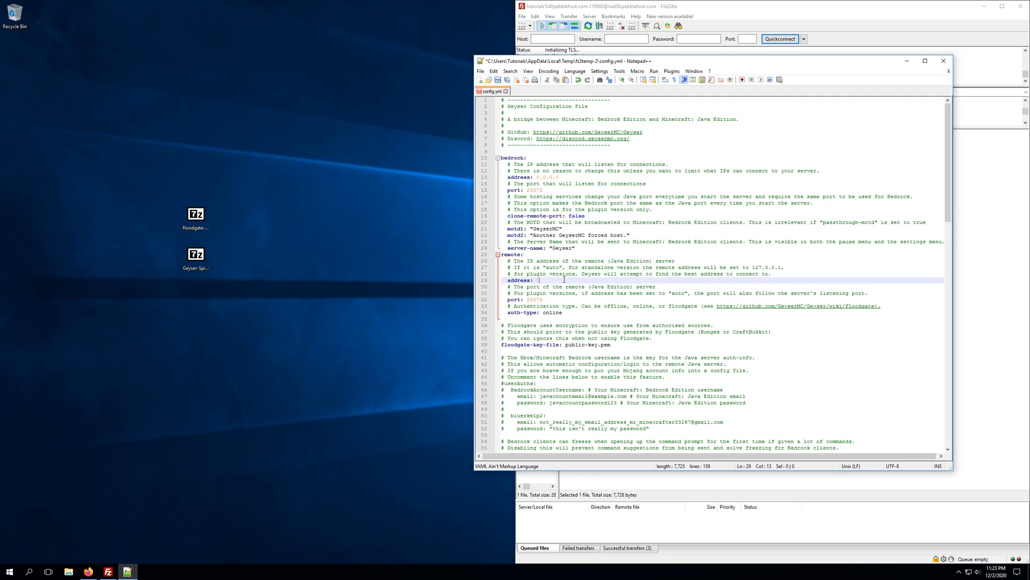
text(127.0.0.1)
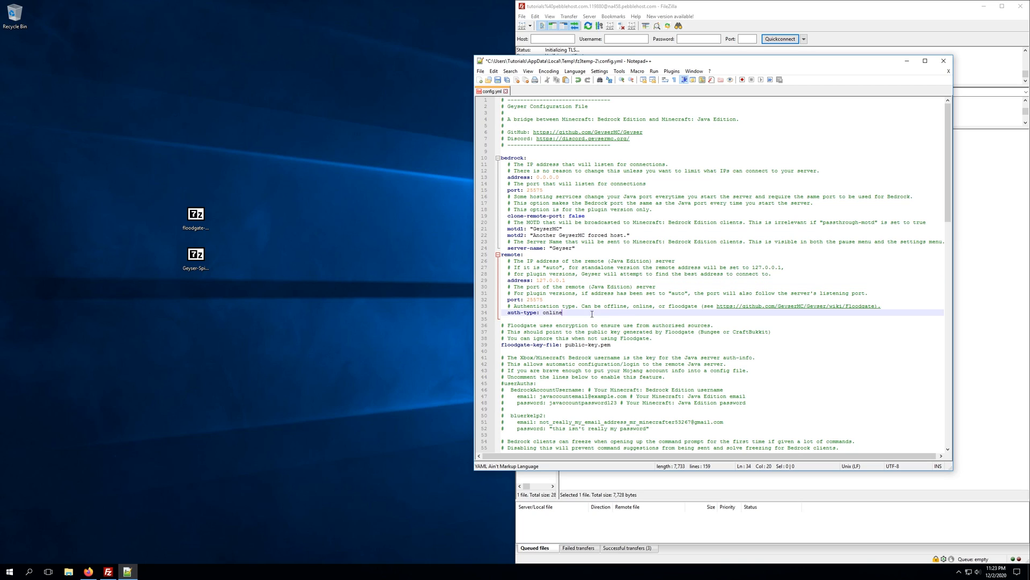
Step: Set auth-type to floodgate and save config.yml
text(fi)
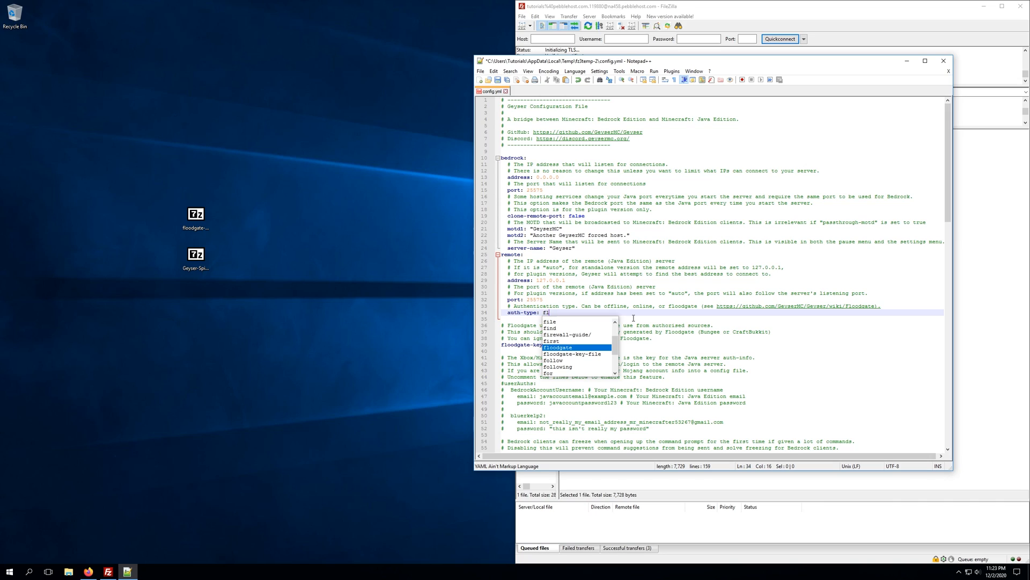
click(559, 347)
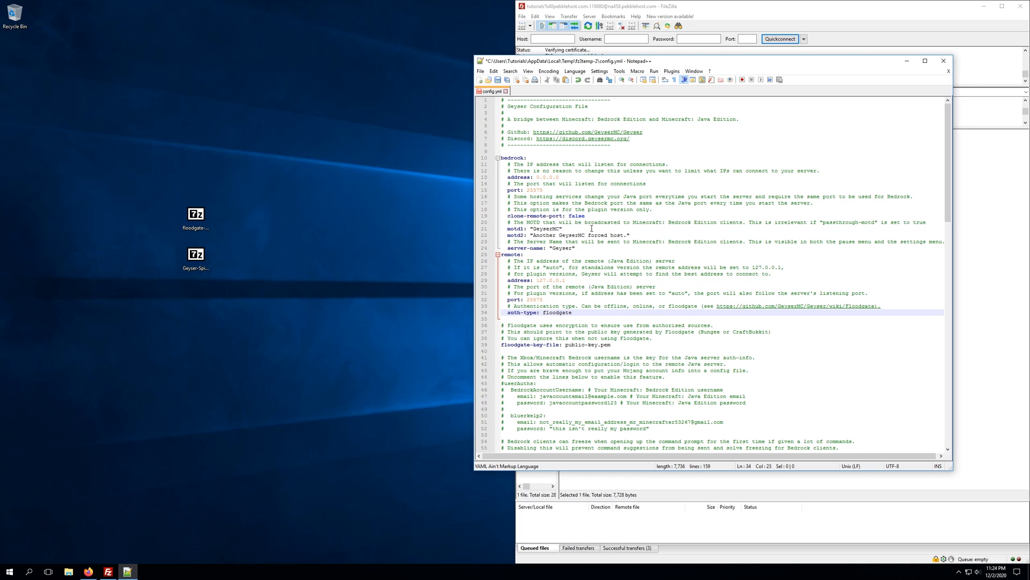
click(573, 229)
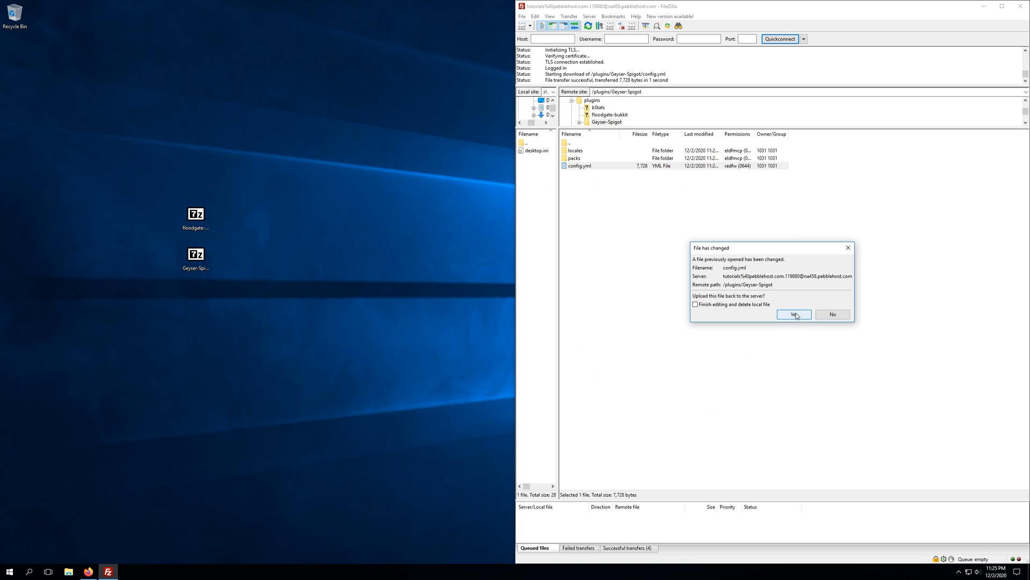
click(793, 314)
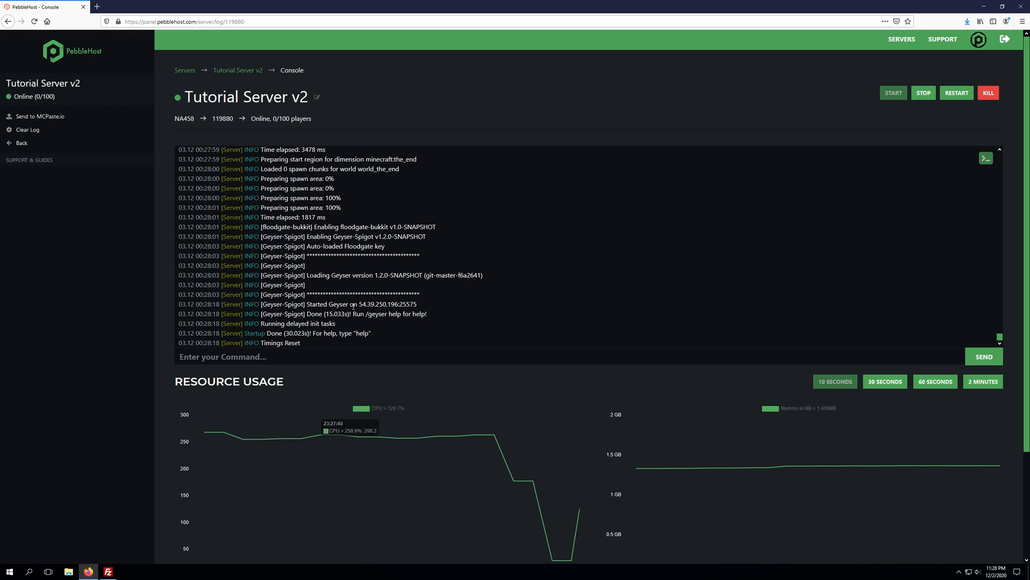
double_click(374, 304)
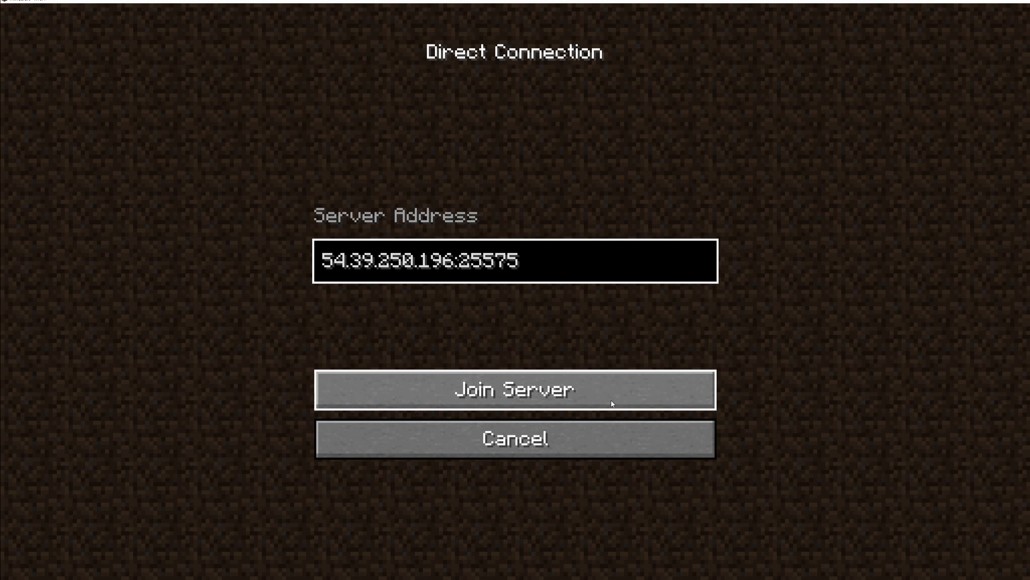
Step: Join the Java server at 54.39.250.196:25575
click(514, 389)
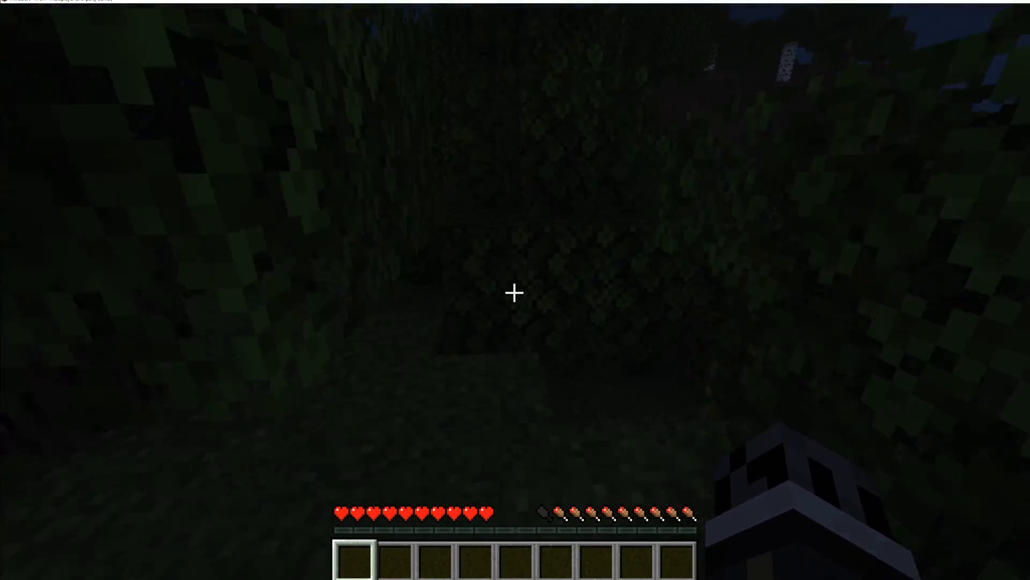
mouse_move(515, 292)
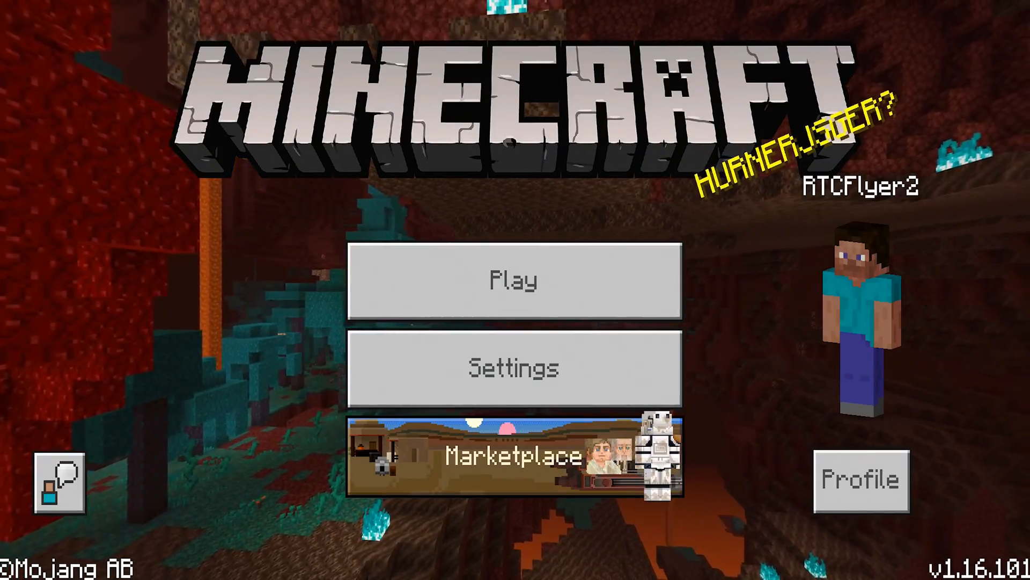
Step: Add a Bedrock server entry named Pebble Tutorial at 54.39.250.196, port 25575
click(514, 277)
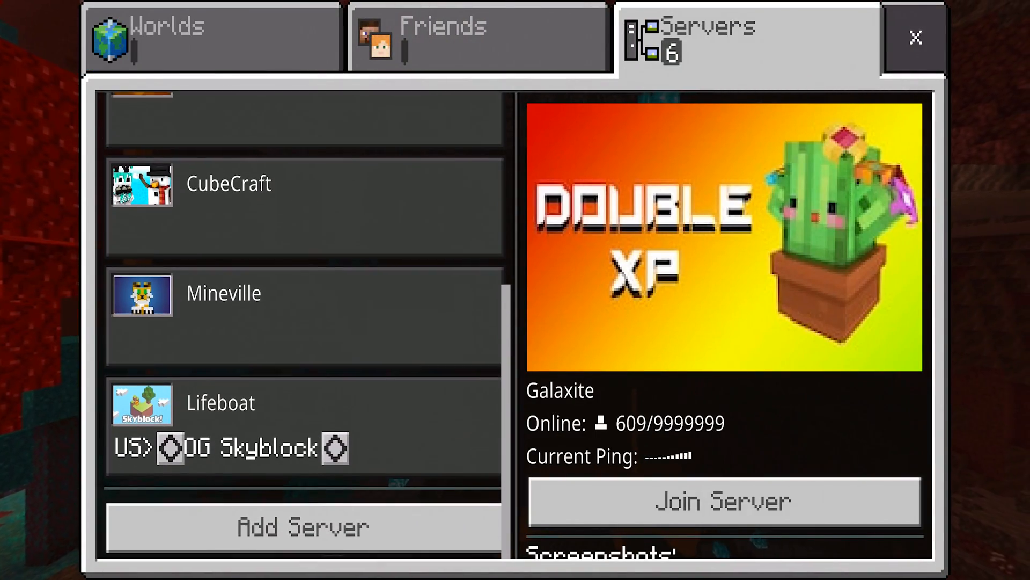
click(302, 526)
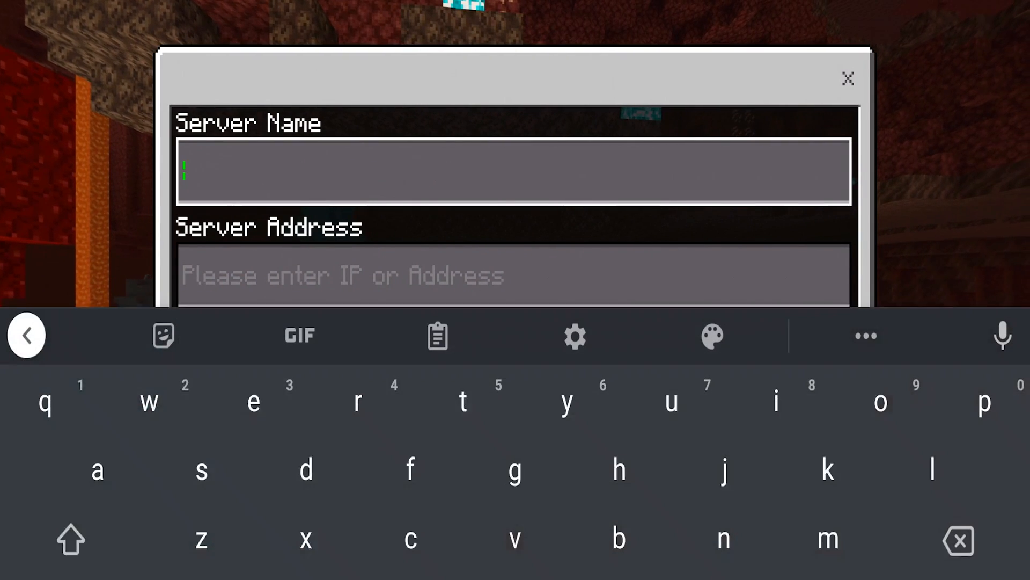
text(Pebble Tutorial)
text(1)
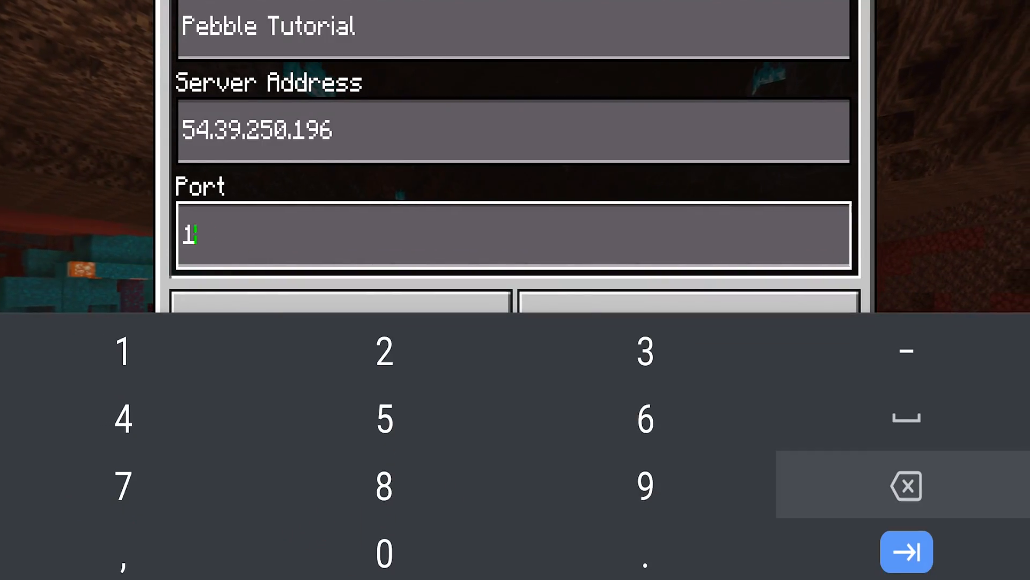
click(385, 351)
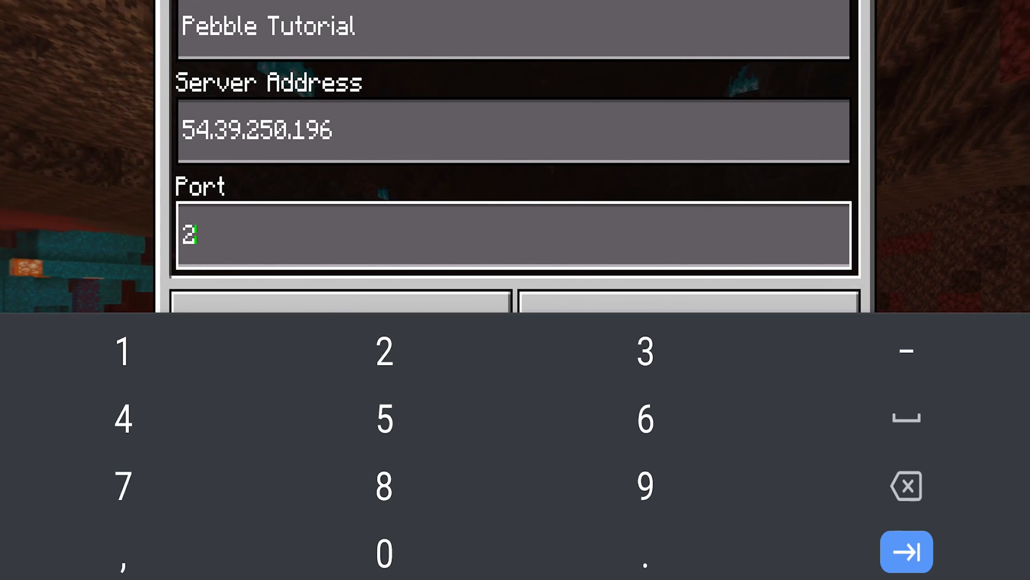
text(5575)
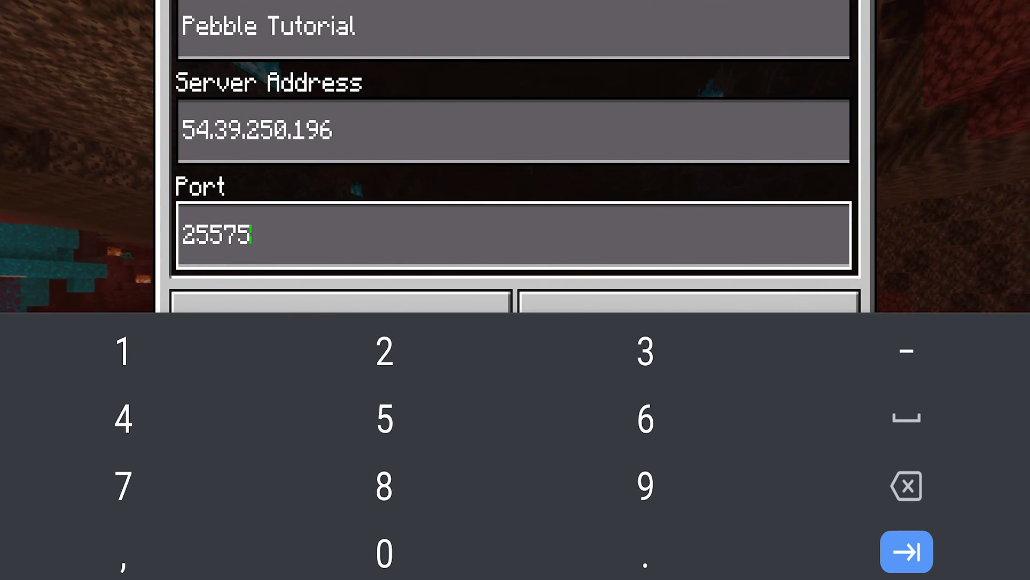